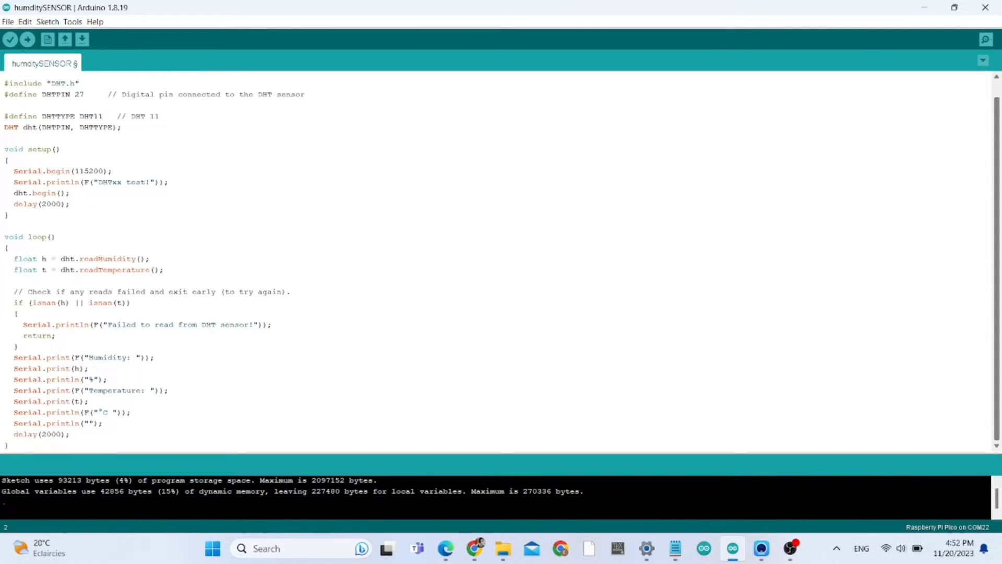
Review the humidity sketch code around the pin definition lines
{"action": "scroll", "scroll_direction": "down", "scroll_amount": 3}
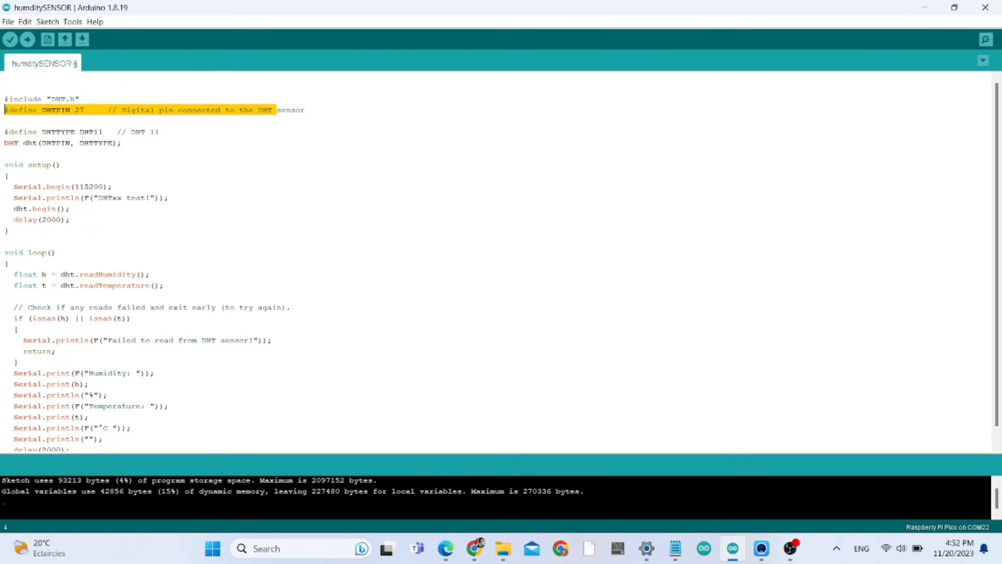
{"action": "left_click", "coordinate": [121, 143]}
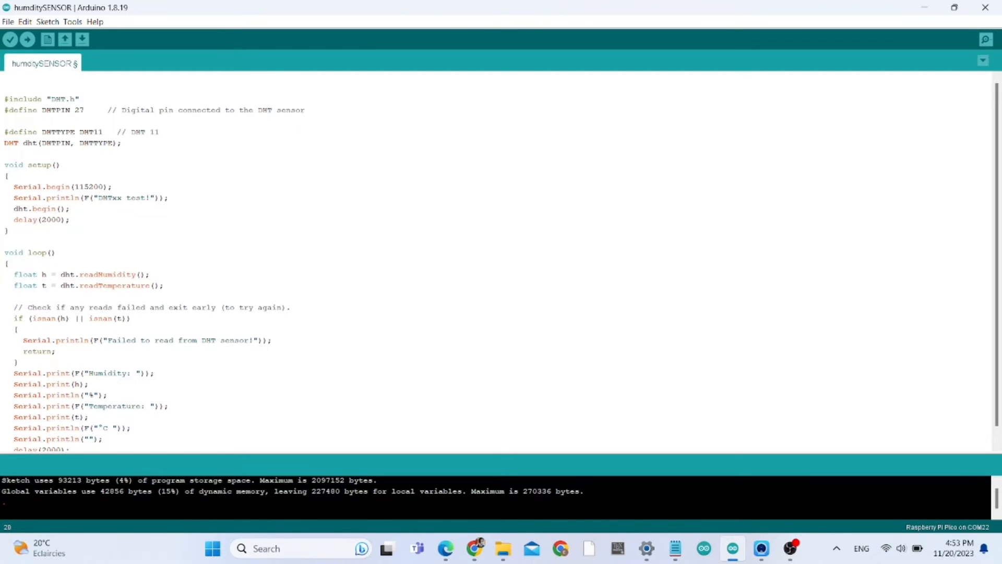
{"action": "triple_click", "coordinate": [85, 284]}
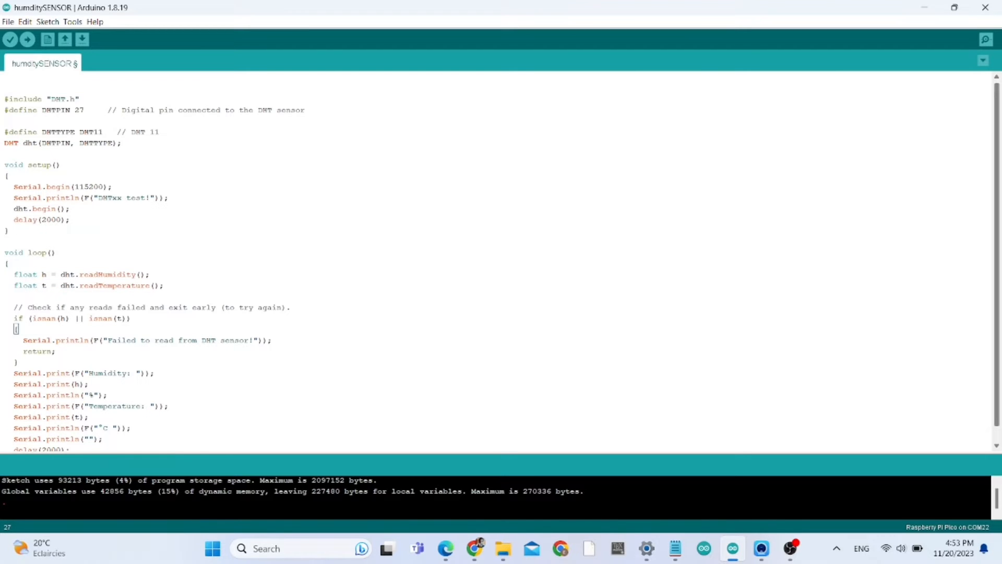
{"action": "scroll", "scroll_direction": "down", "scroll_amount": 3}
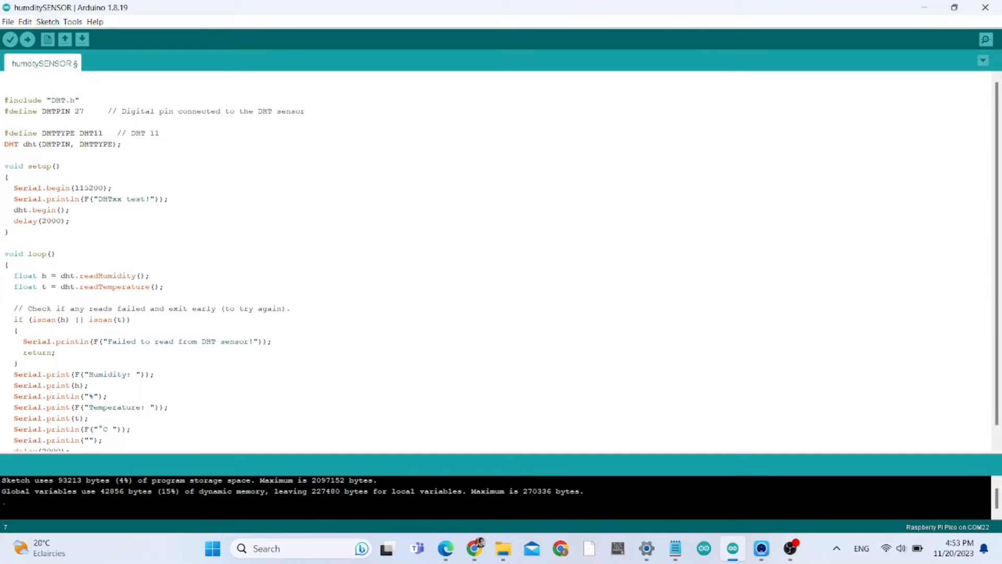
Check the installed Mbed OS RP2040 boards package and its versions in Boards Manager (search 'rp4')
{"action": "left_click", "coordinate": [48, 22]}
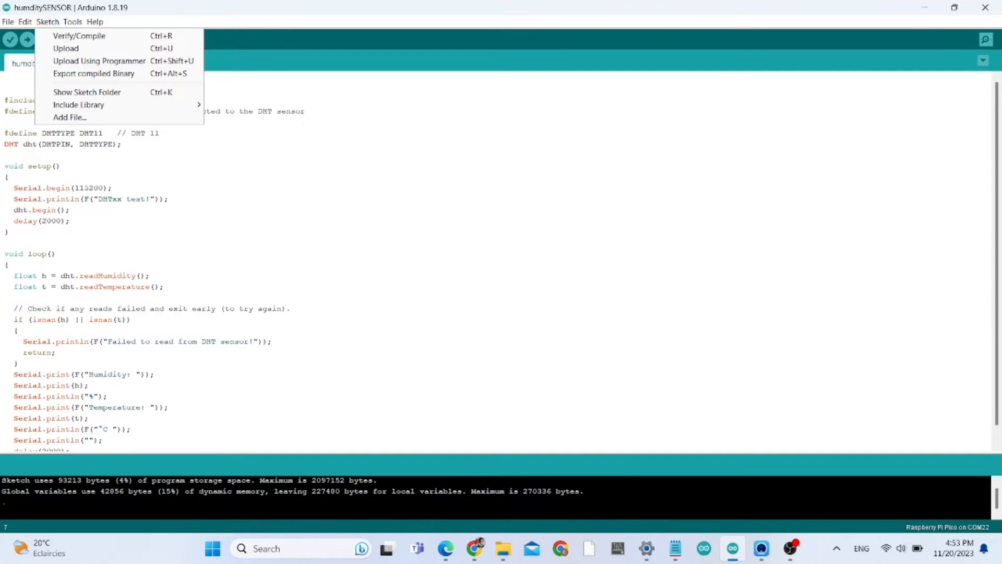
{"action": "left_click", "coordinate": [73, 22]}
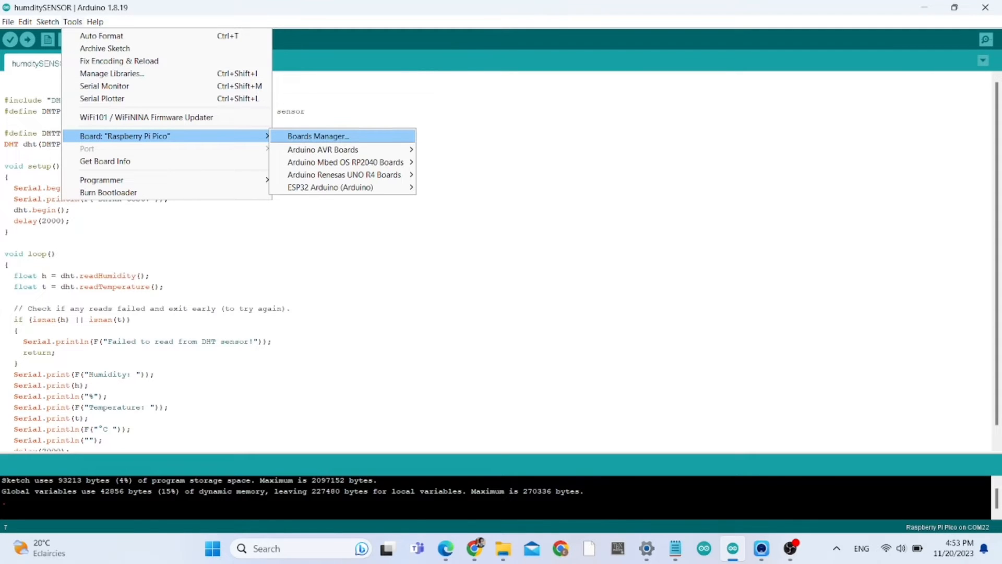
{"action": "left_click", "coordinate": [314, 134]}
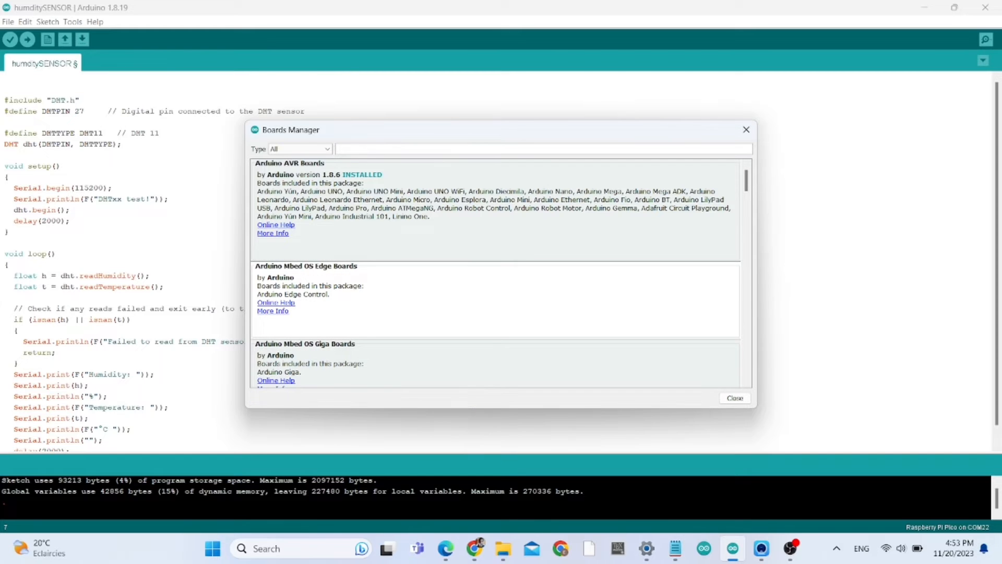
{"action": "type", "text": "rp20"}
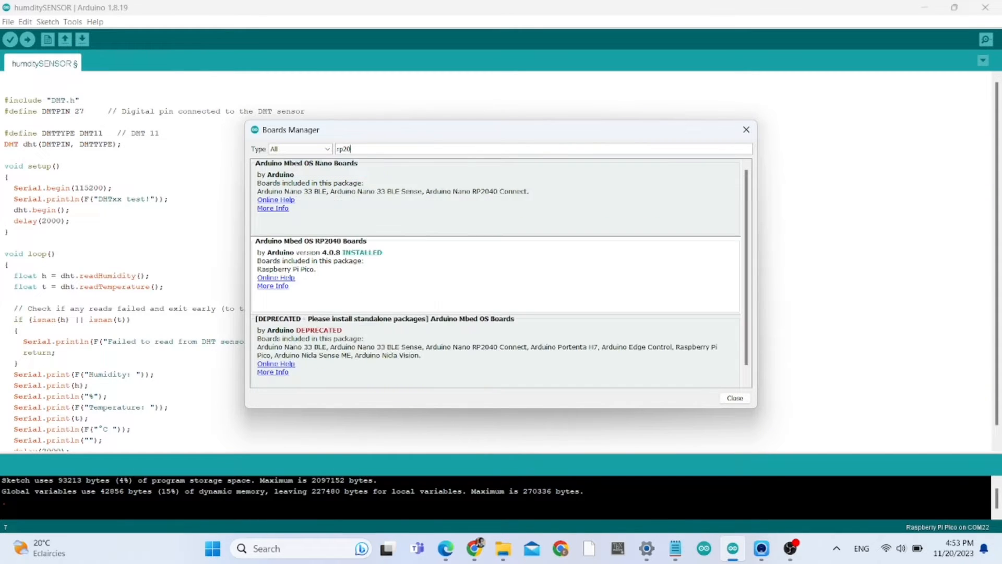
{"action": "type", "text": "40"}
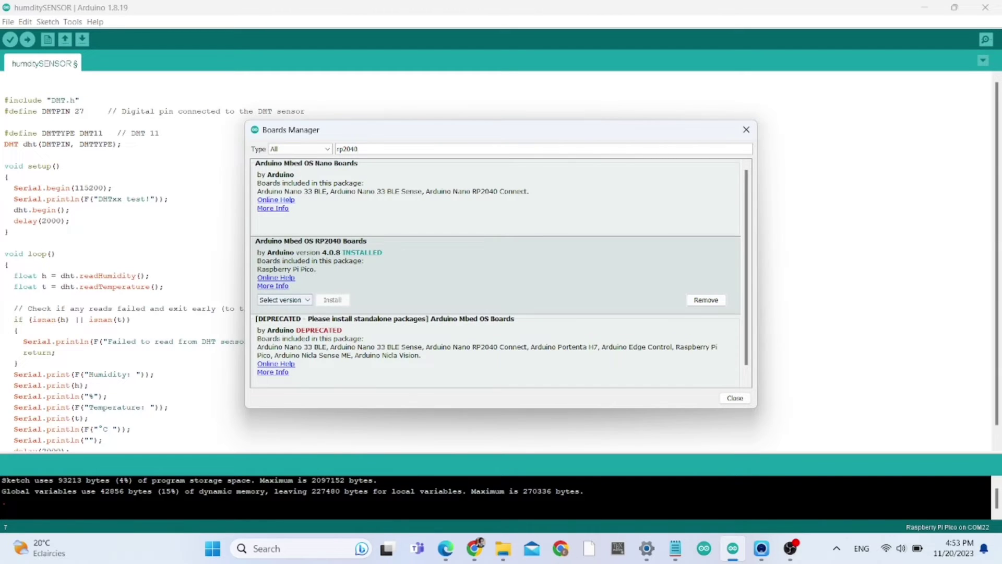
{"action": "left_click", "coordinate": [282, 300]}
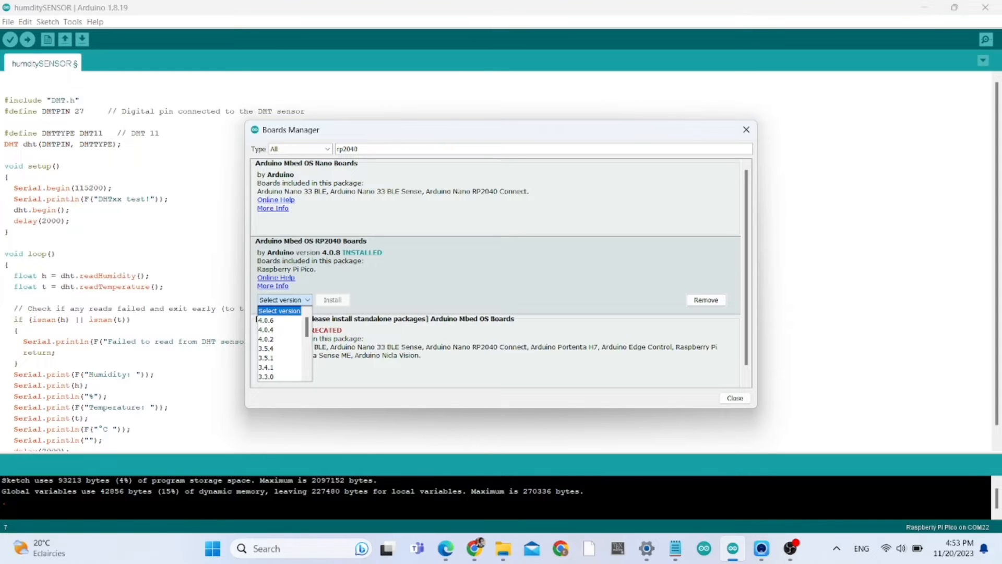
{"action": "left_click", "coordinate": [280, 311]}
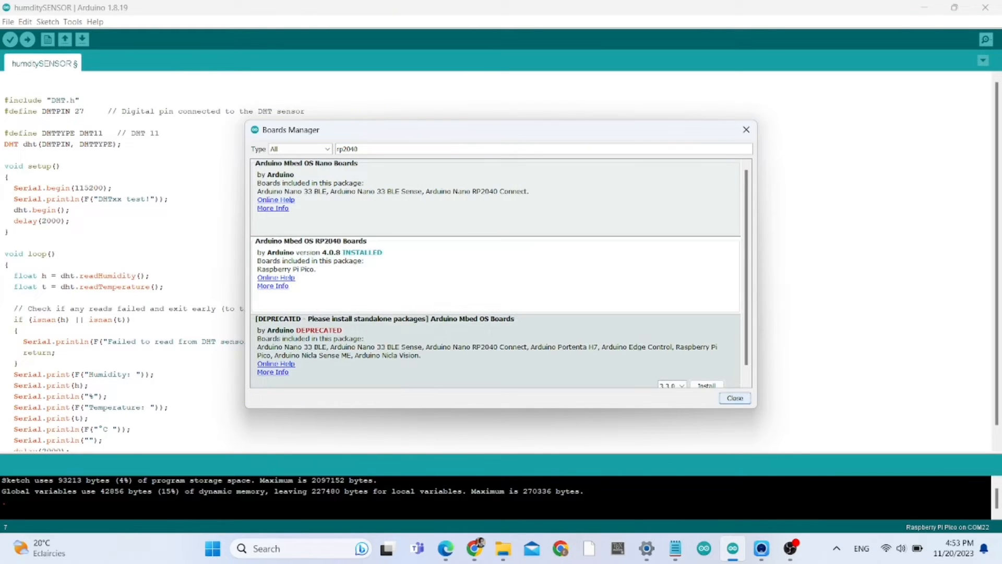
{"action": "left_click", "coordinate": [735, 397]}
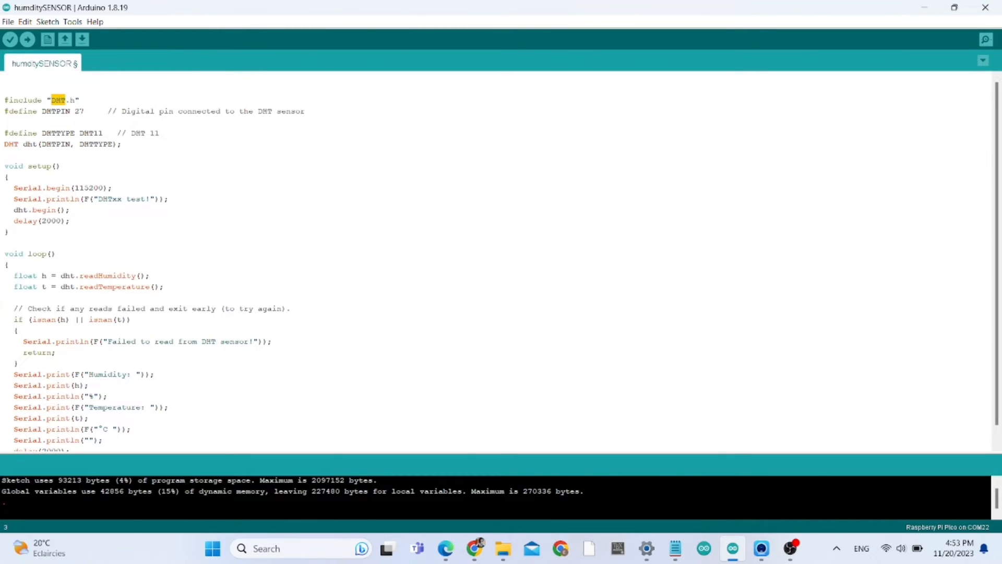
Review download options for the DHT-sensor-library and Adafruit_Sensor GitHub repos, then return to the sketch
{"action": "left_click", "coordinate": [475, 549]}
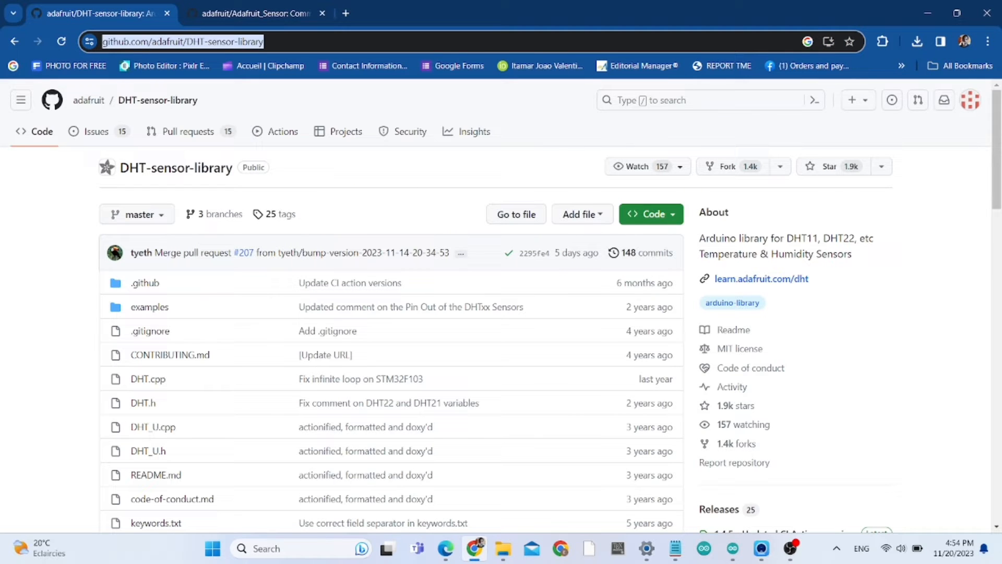
{"action": "left_click", "coordinate": [651, 214]}
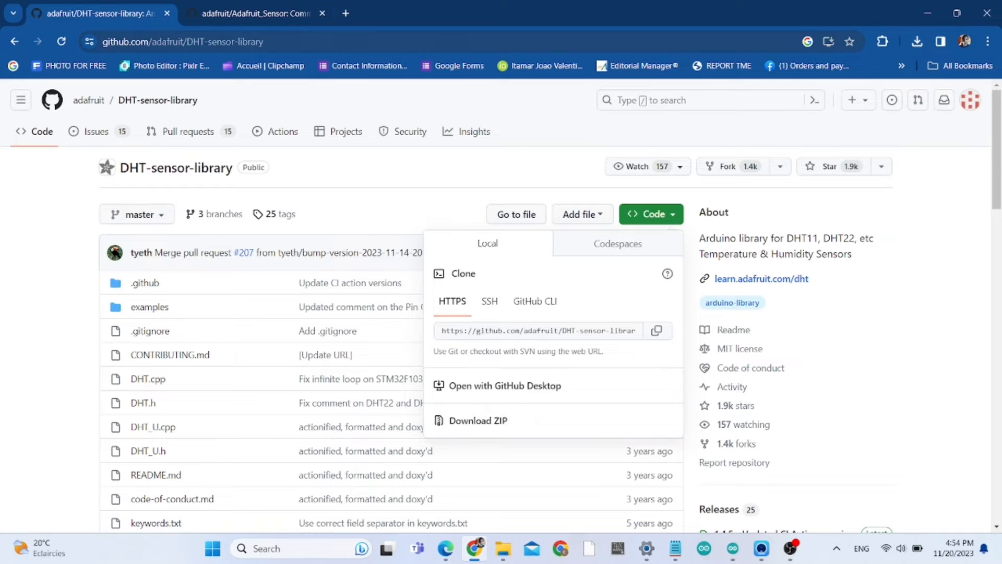
{"action": "left_click", "coordinate": [254, 14]}
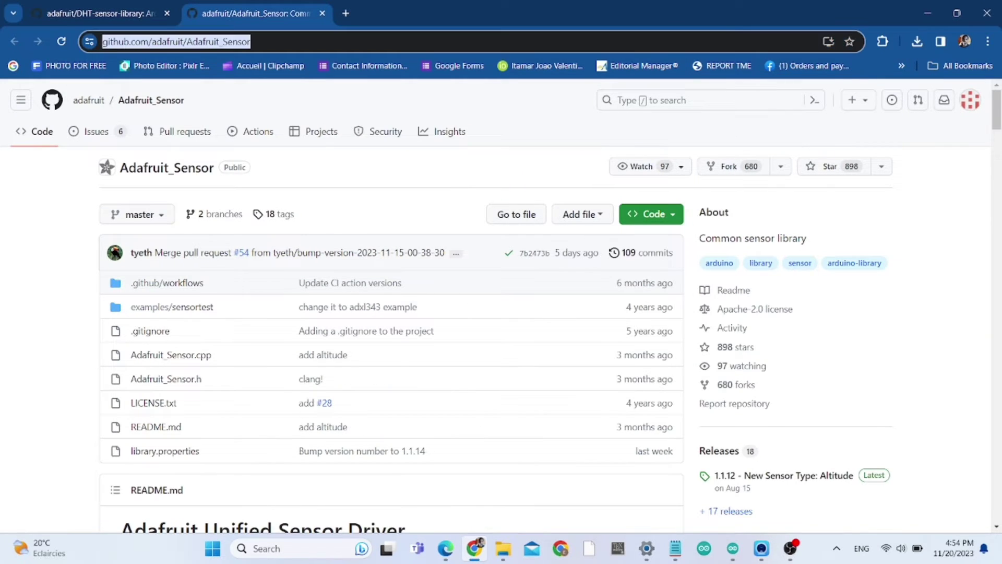
{"action": "left_click", "coordinate": [650, 214]}
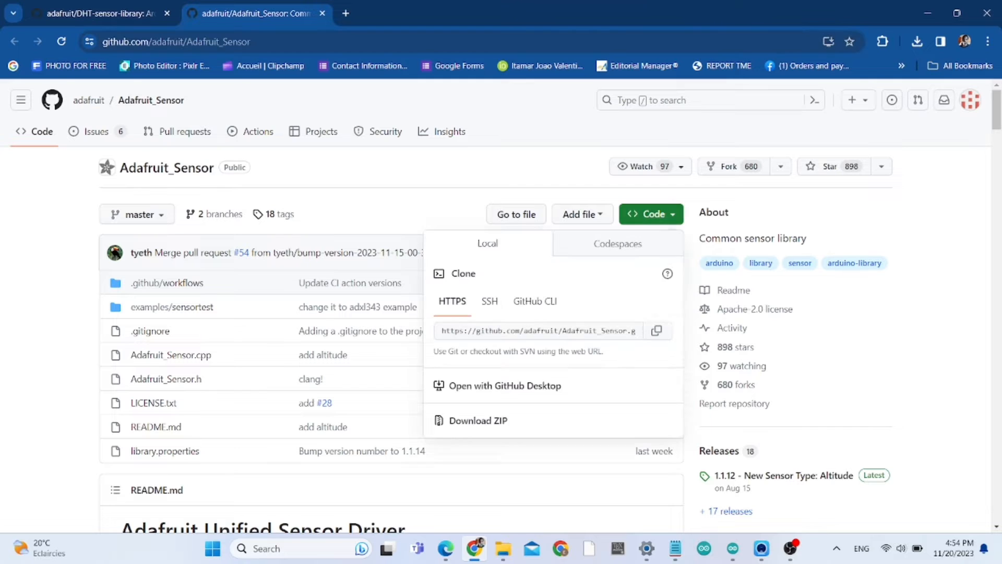
{"action": "mouse_move", "coordinate": [478, 420]}
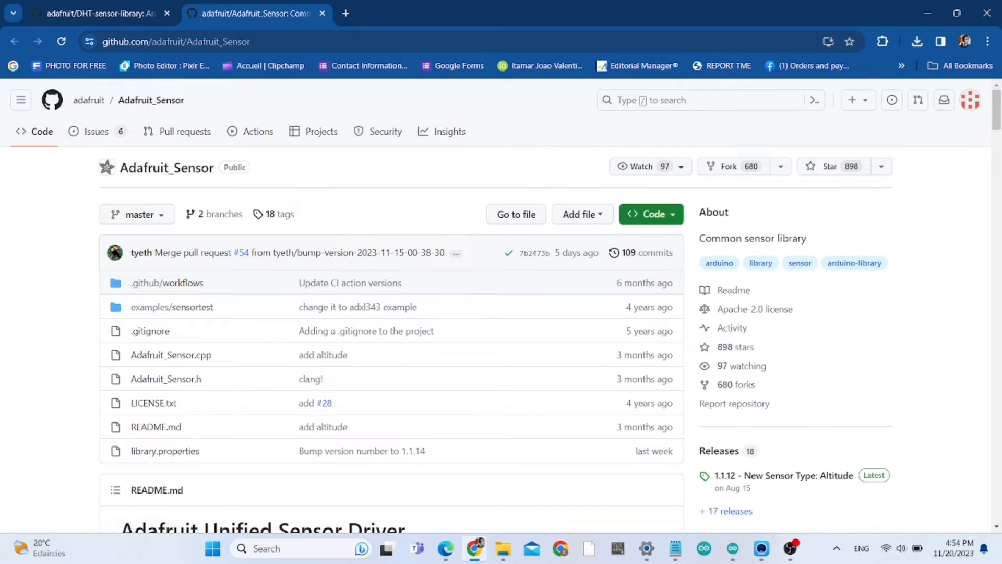
{"action": "left_click", "coordinate": [651, 214]}
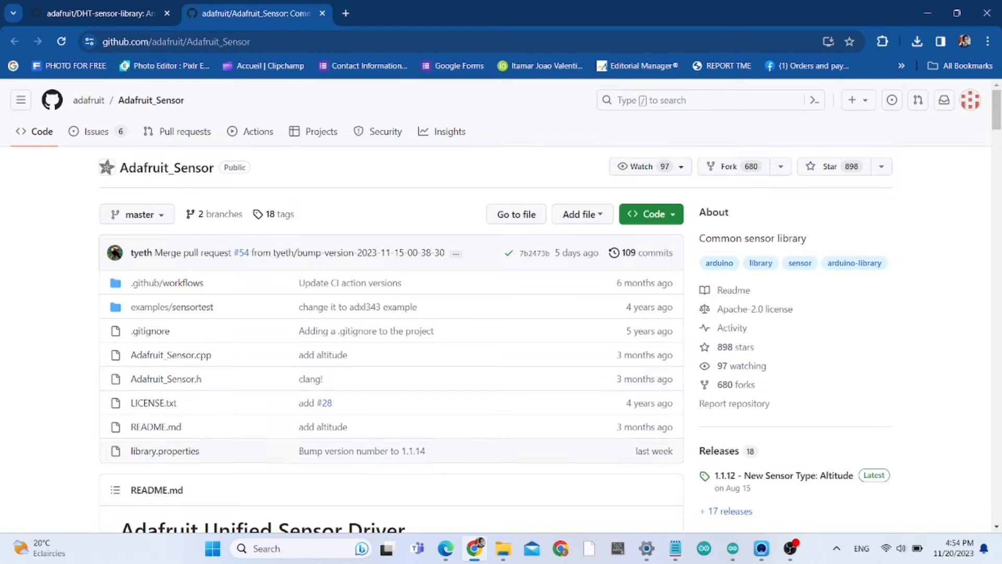
{"action": "left_click", "coordinate": [732, 548]}
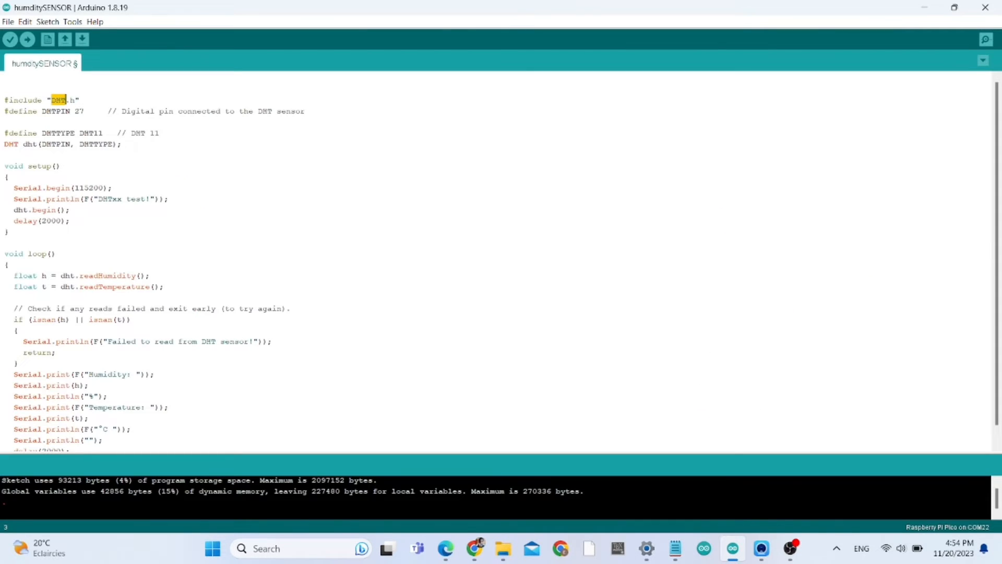
Add the Adafruit_Sensor-master folder from Downloads as a library; it is reported as already existing
{"action": "left_click", "coordinate": [49, 22]}
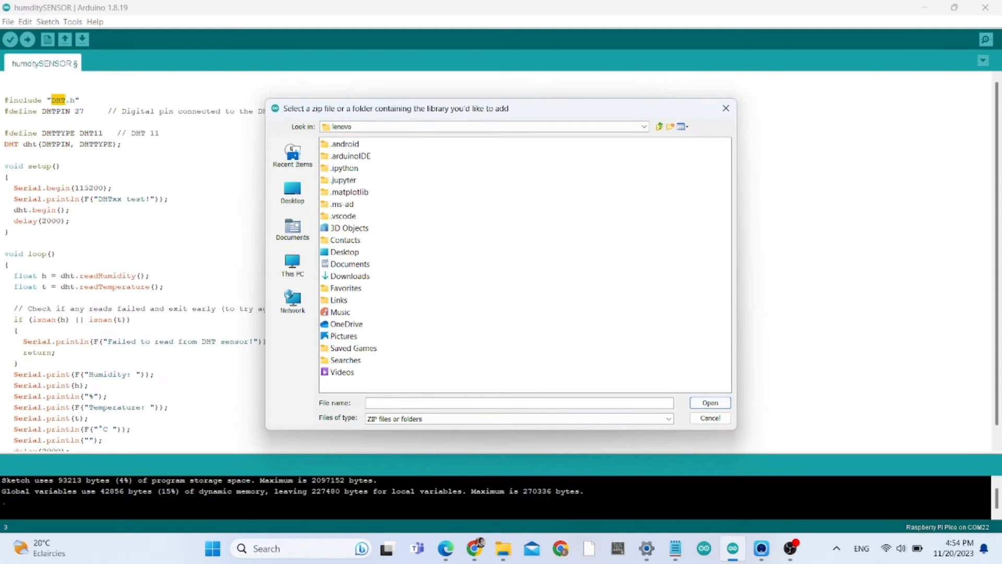
{"action": "left_click", "coordinate": [349, 276]}
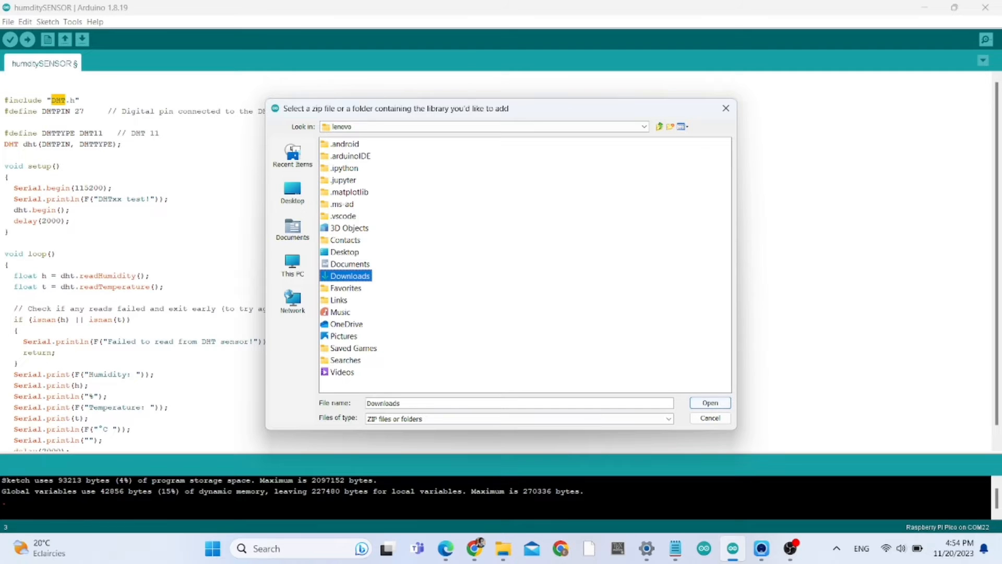
{"action": "double_click", "coordinate": [344, 276]}
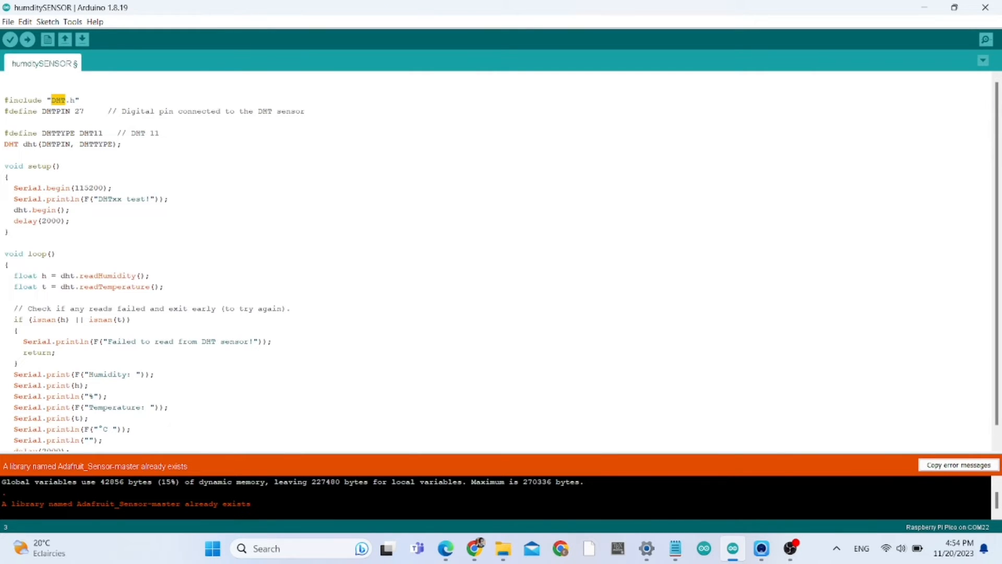
Add the DHT-sensor-library-master folder as a library; it is also reported as already existing
{"action": "left_click", "coordinate": [75, 22]}
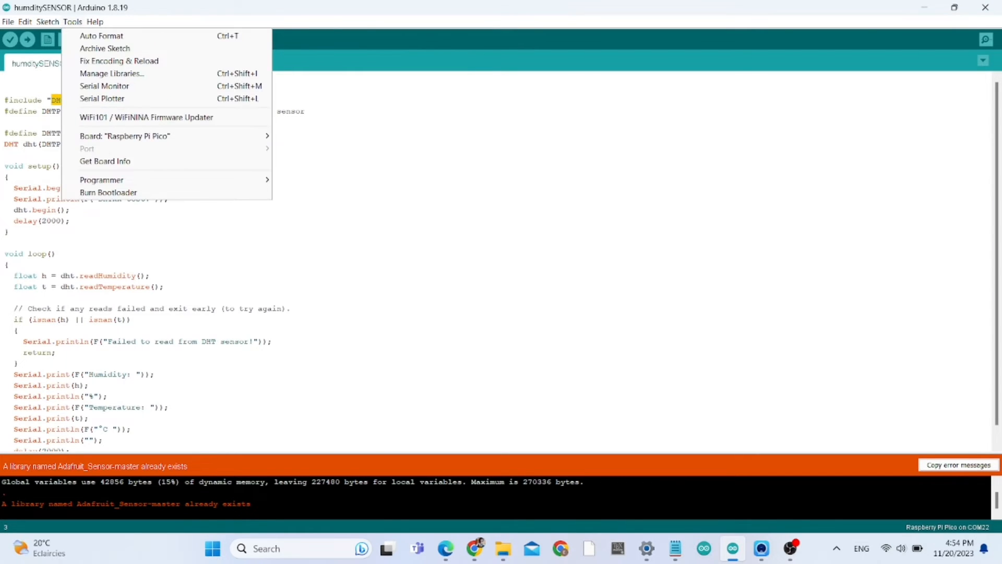
{"action": "left_click", "coordinate": [42, 22]}
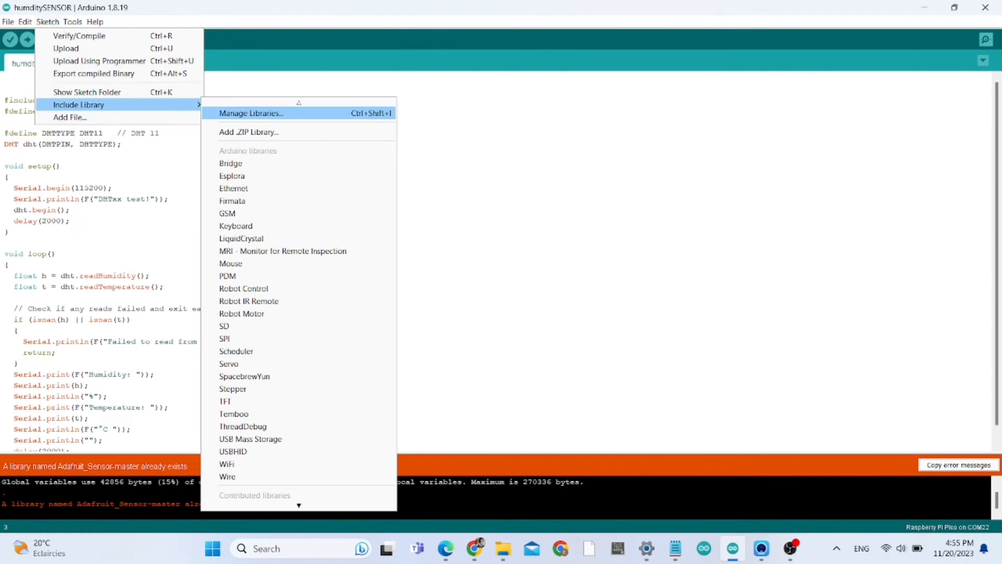
{"action": "left_click", "coordinate": [248, 132]}
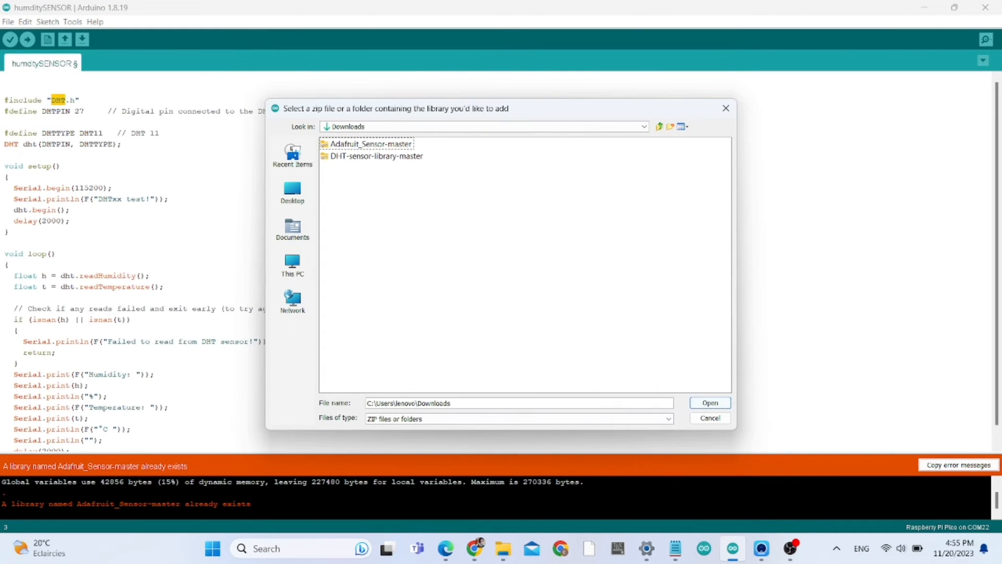
{"action": "left_click", "coordinate": [375, 157]}
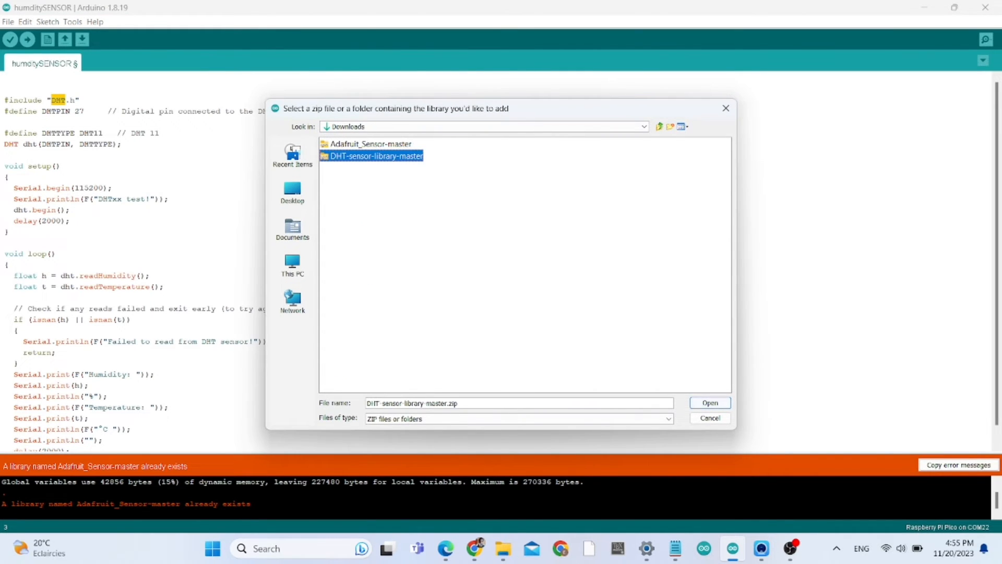
{"action": "left_click", "coordinate": [710, 403]}
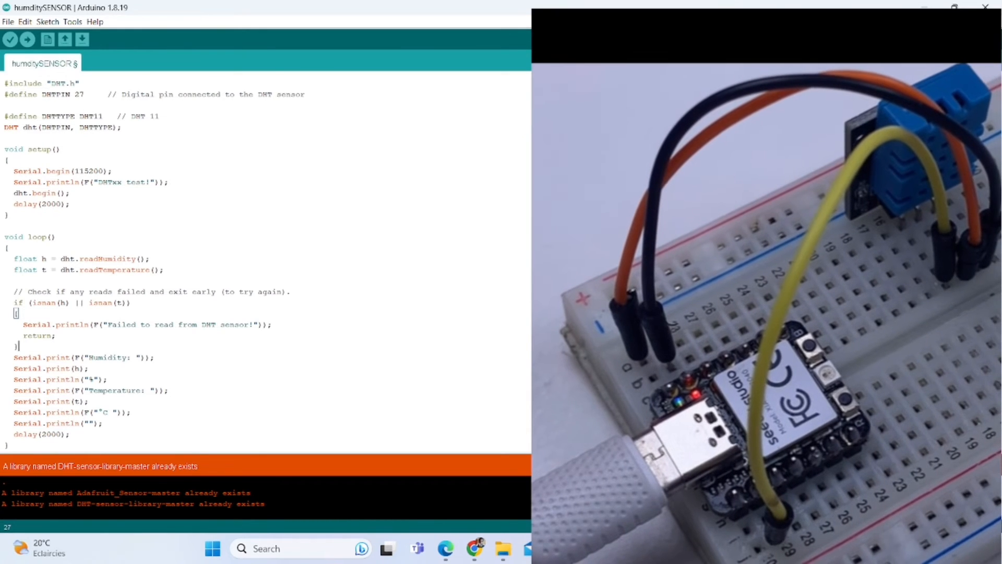
{"action": "left_click", "coordinate": [73, 22]}
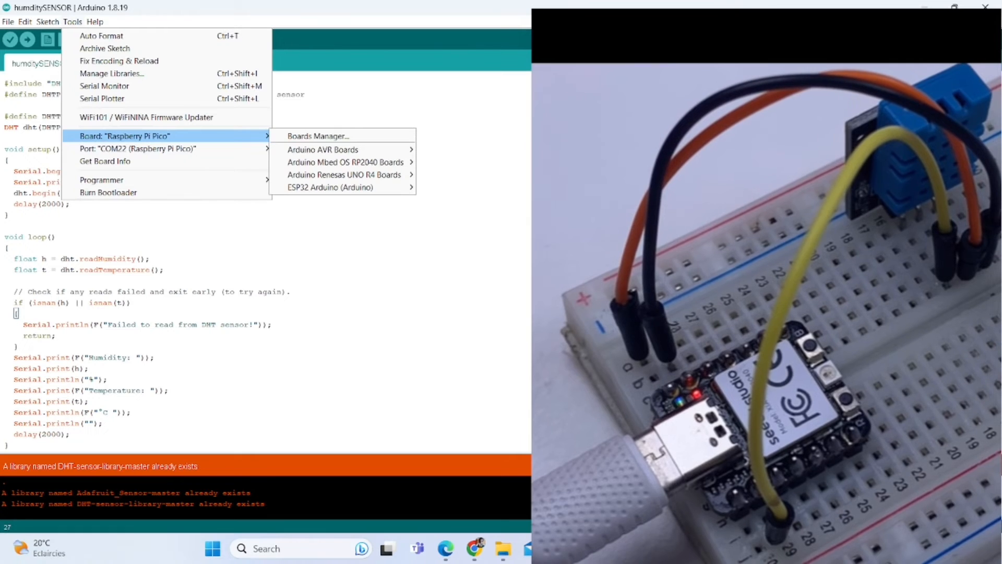
{"action": "mouse_move", "coordinate": [344, 161]}
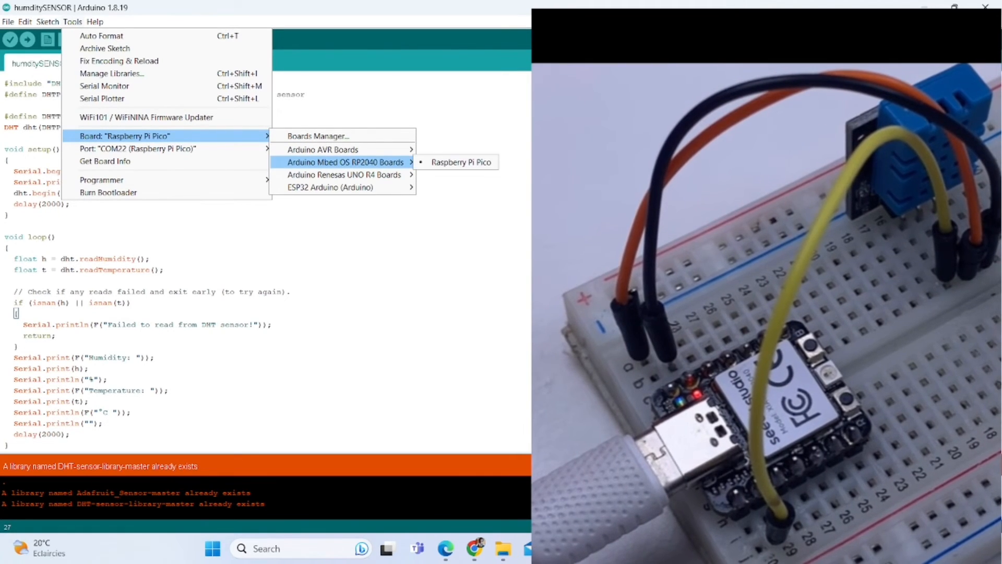
{"action": "left_click", "coordinate": [459, 162]}
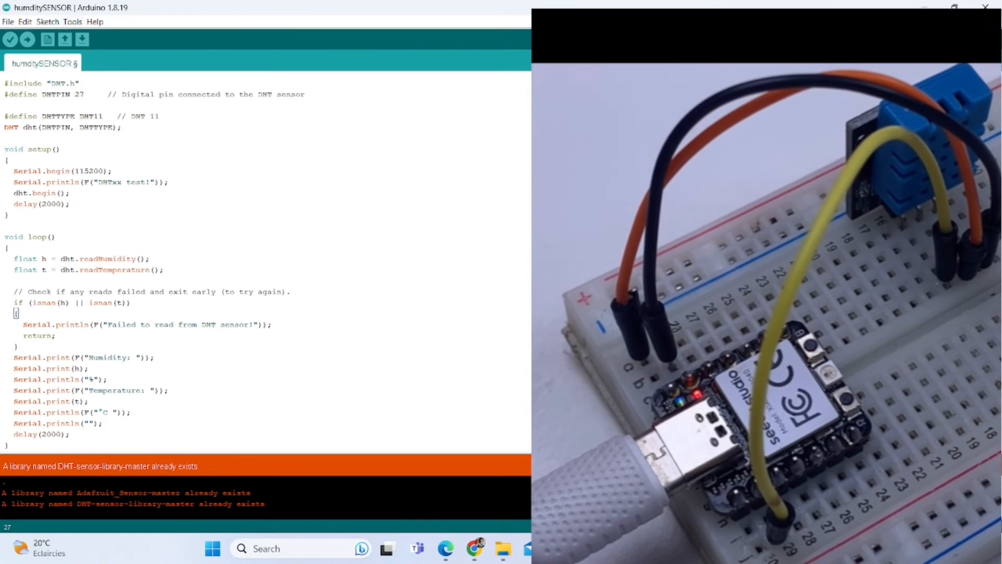
{"action": "left_click", "coordinate": [73, 22]}
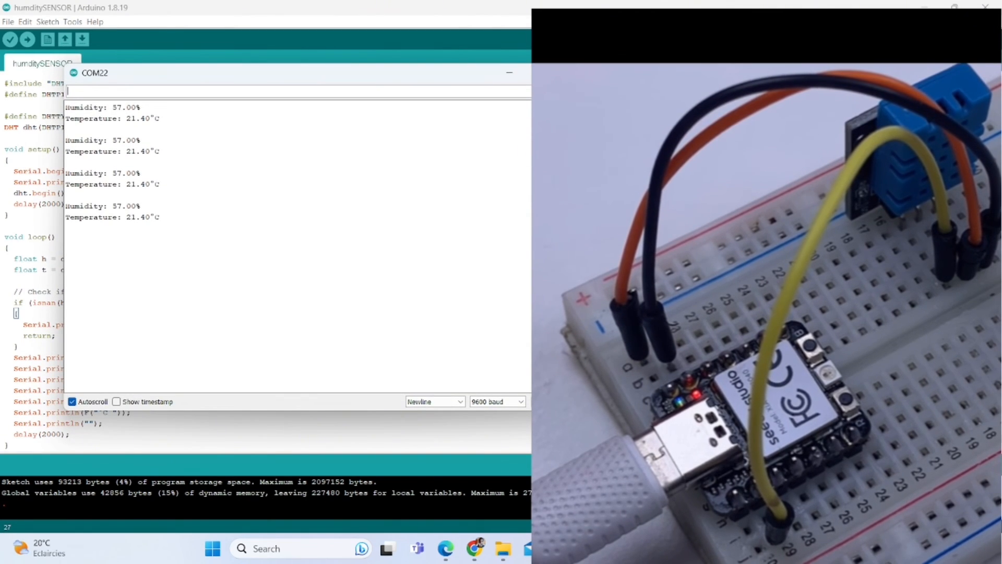
Move the COM22 serial monitor to view the 57.00% humidity and 21.40°C readings
{"action": "left_click_drag", "start_coordinate": [95, 73], "coordinate": [165, 123]}
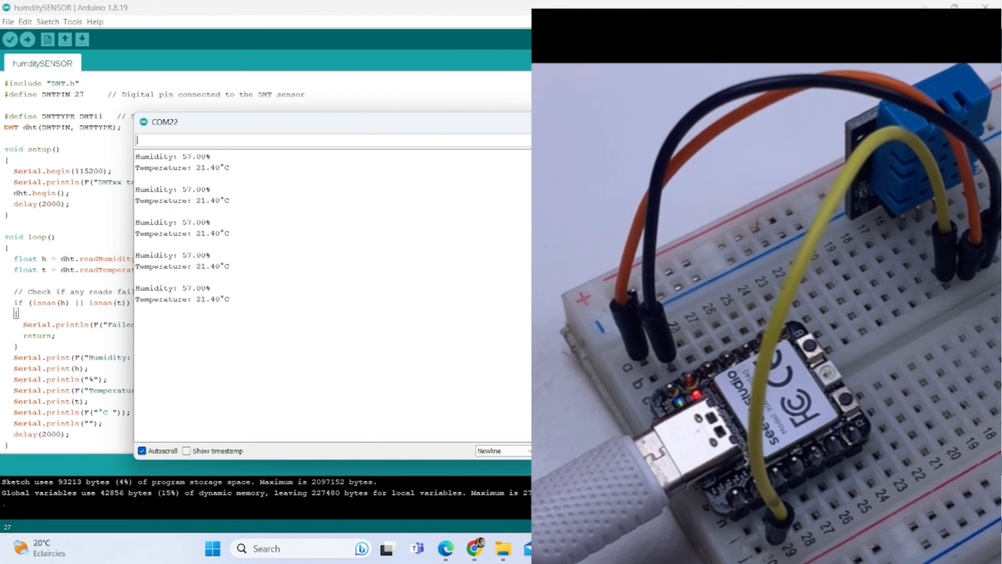